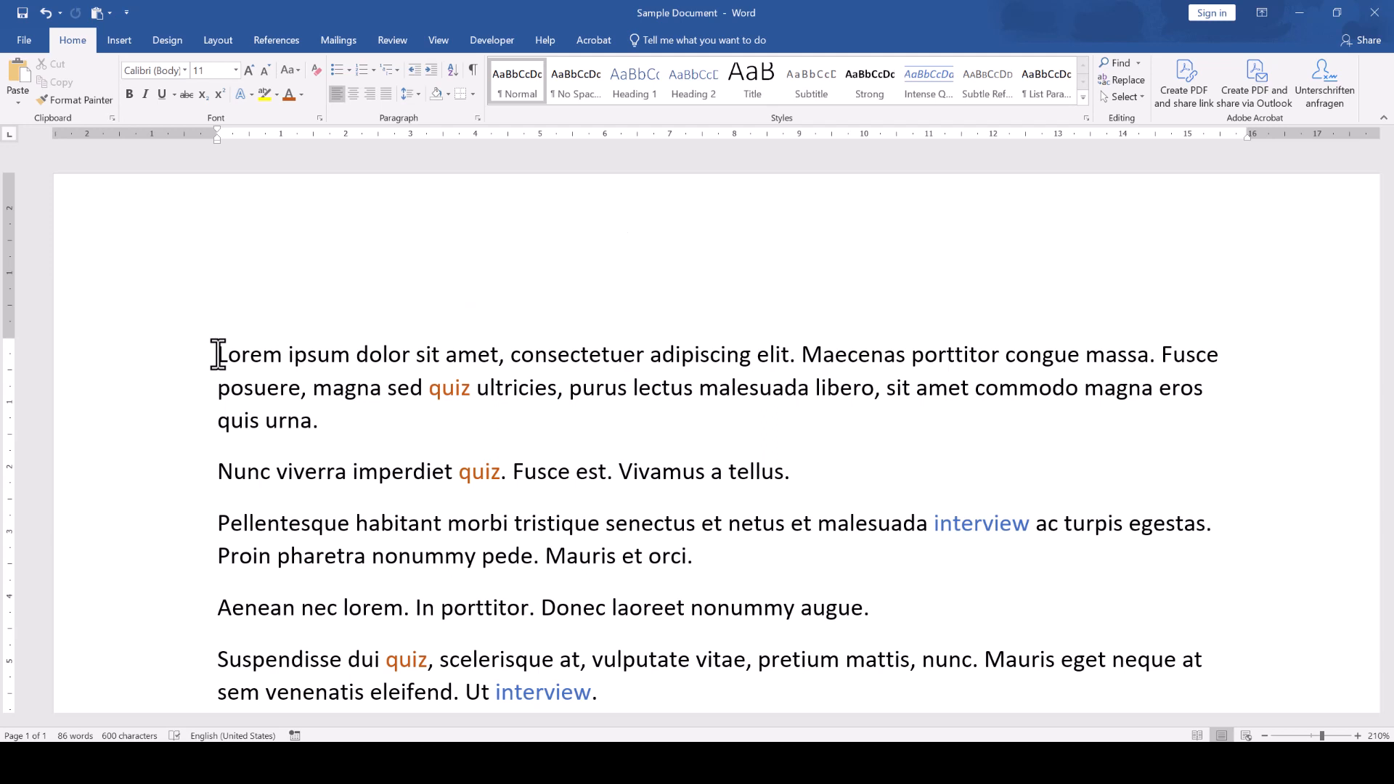
Step: Bring up Find and Replace (Ctrl+H) with empty search and replacement fields
key(ctrl+h)
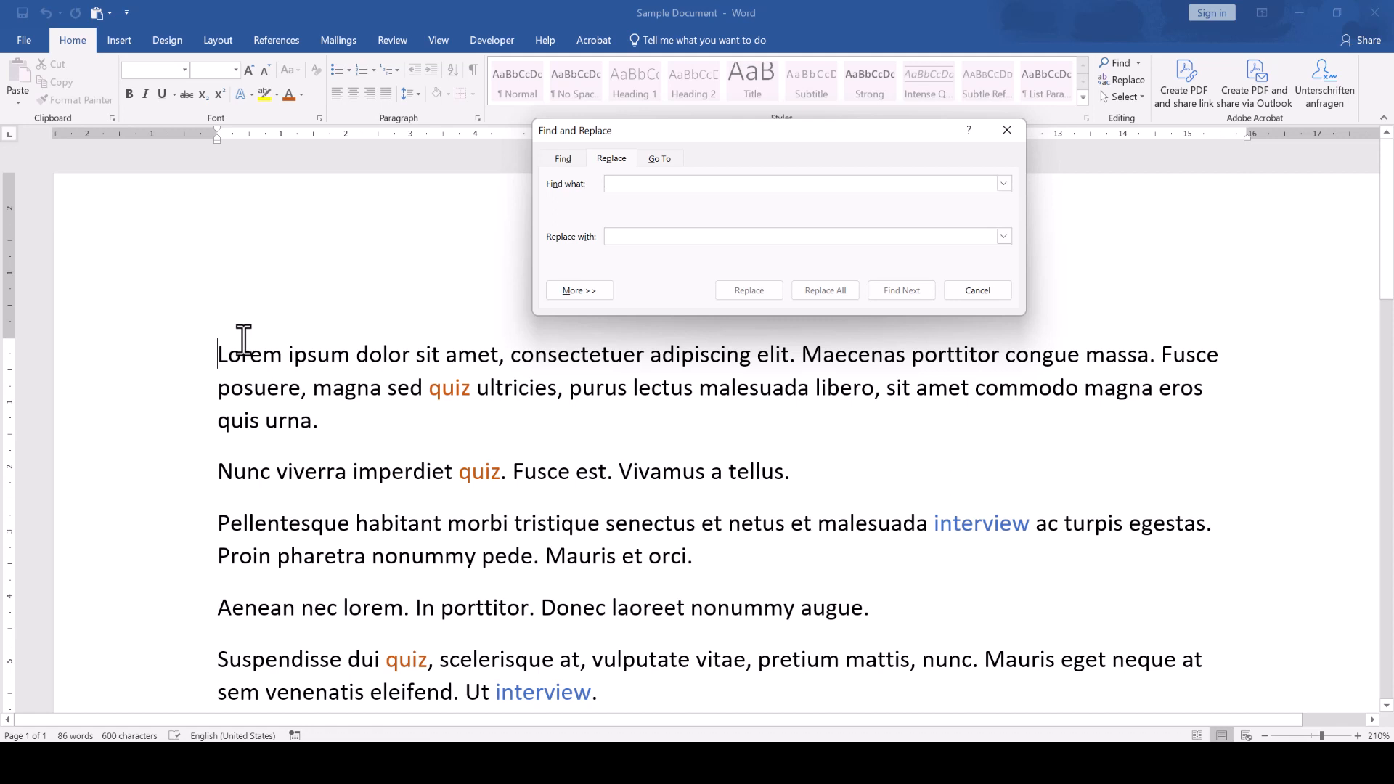
Step: Set the search to 'quiz' and the replacement to the placeholder '!?[0]'
click(800, 183)
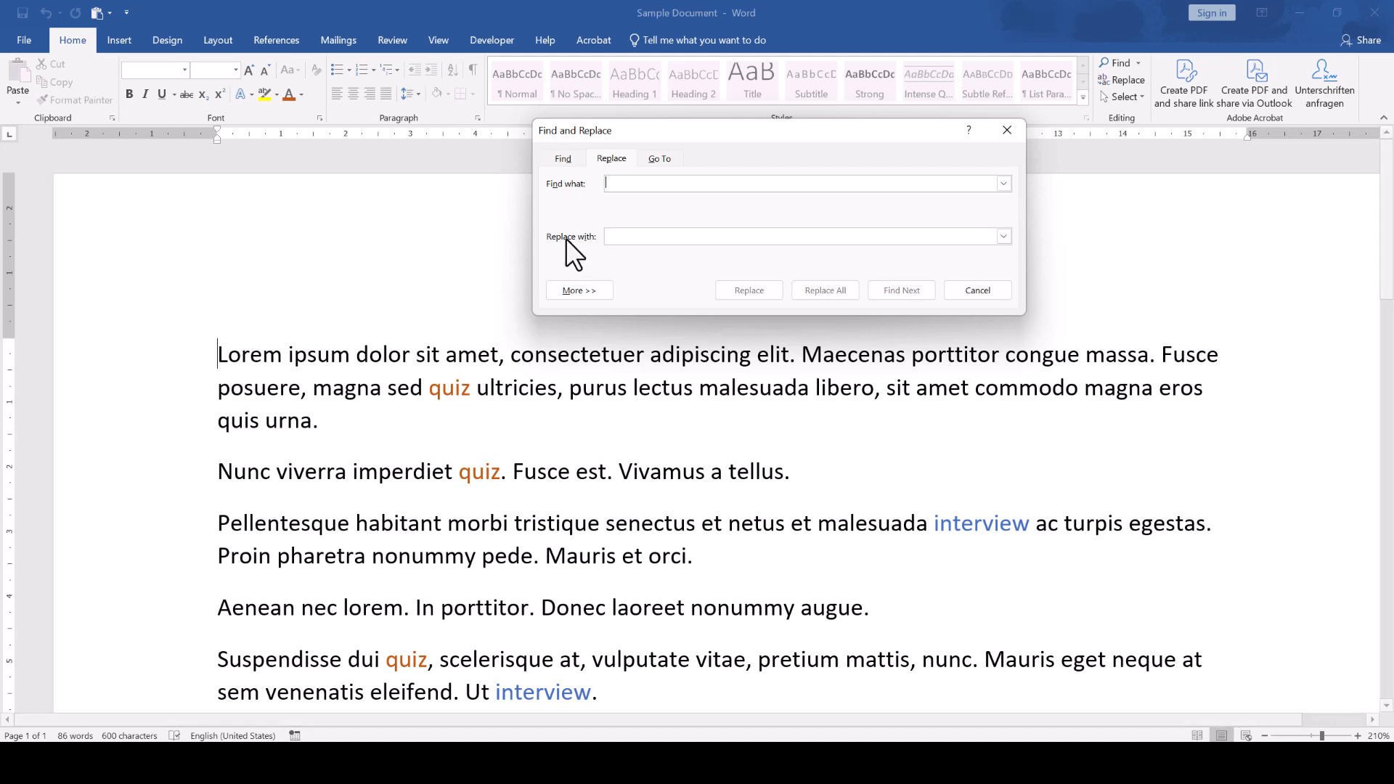
text(quiz)
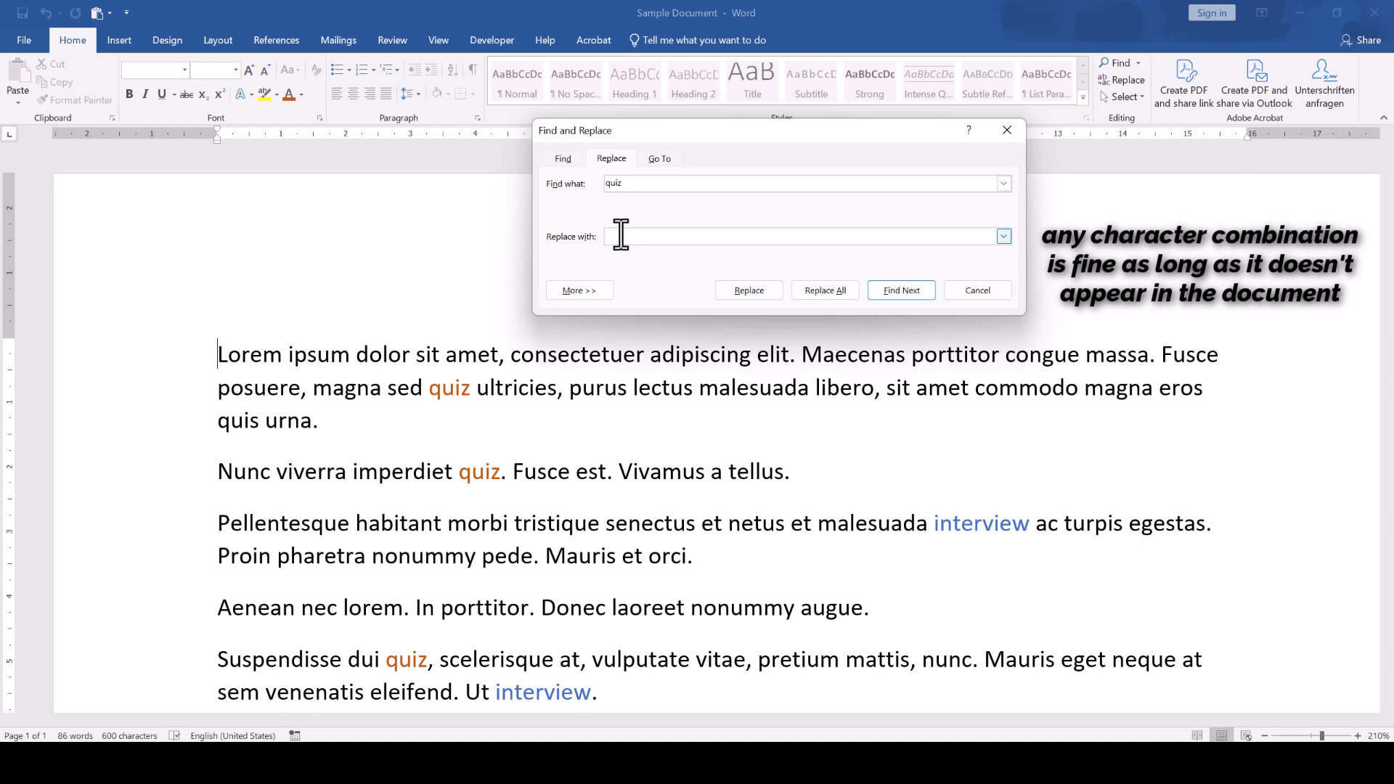
text(!?[0])
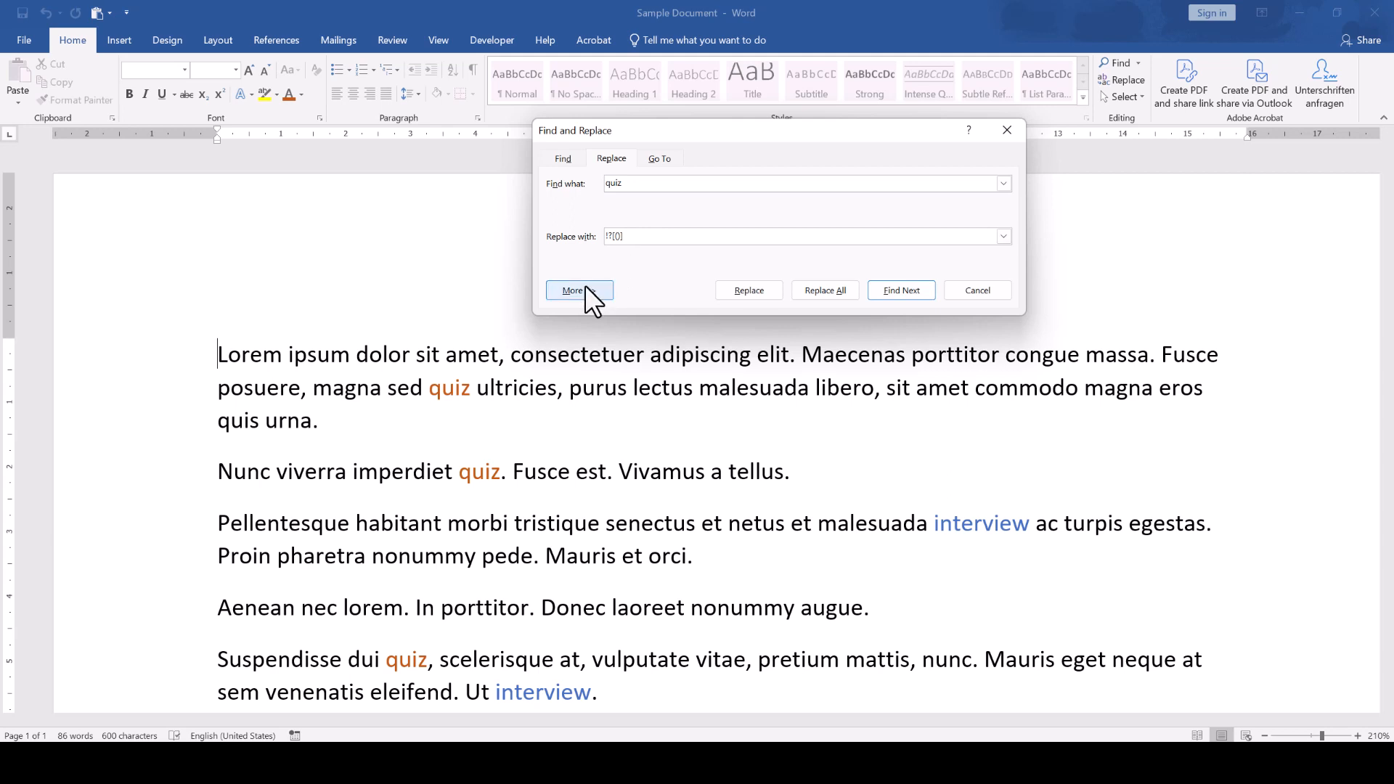
Step: Expand the search options and restrict matching to whole words only
click(573, 290)
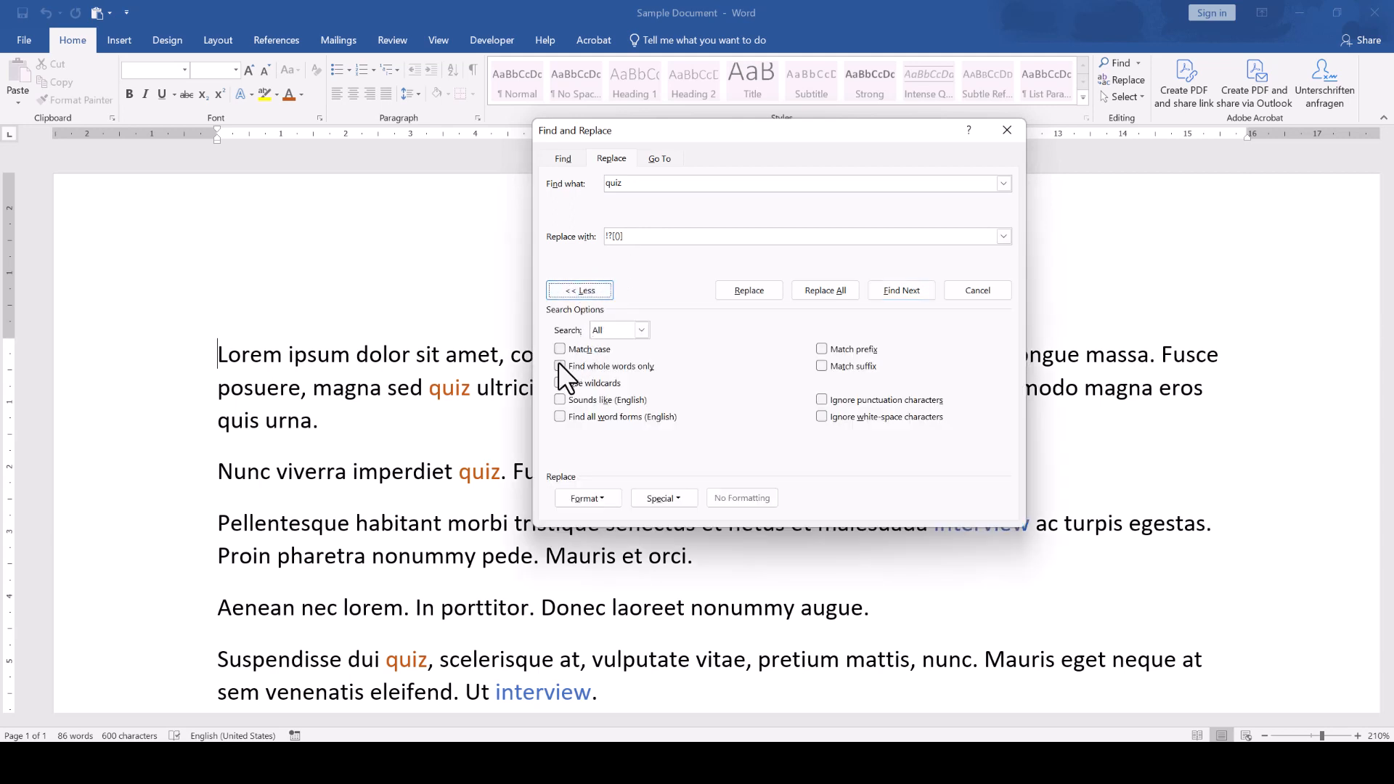
click(561, 366)
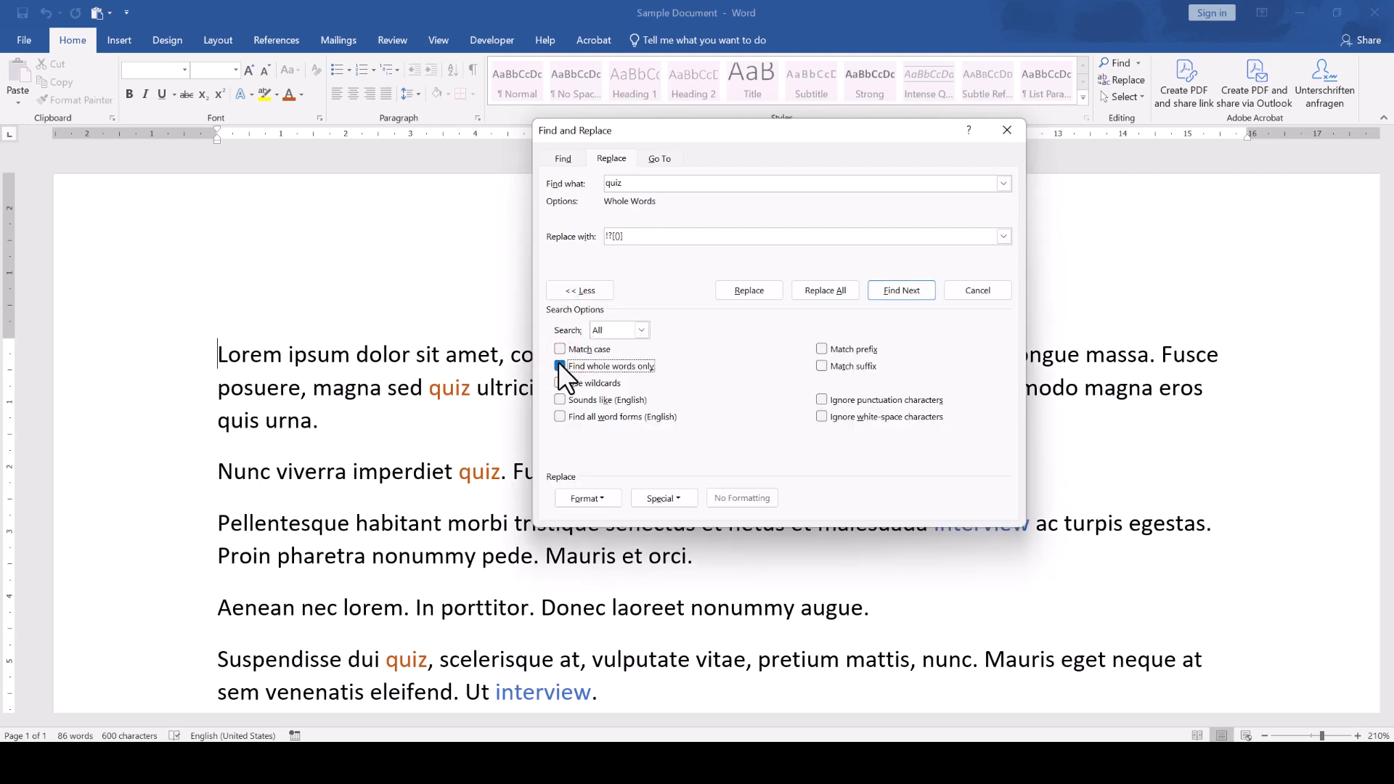
click(560, 366)
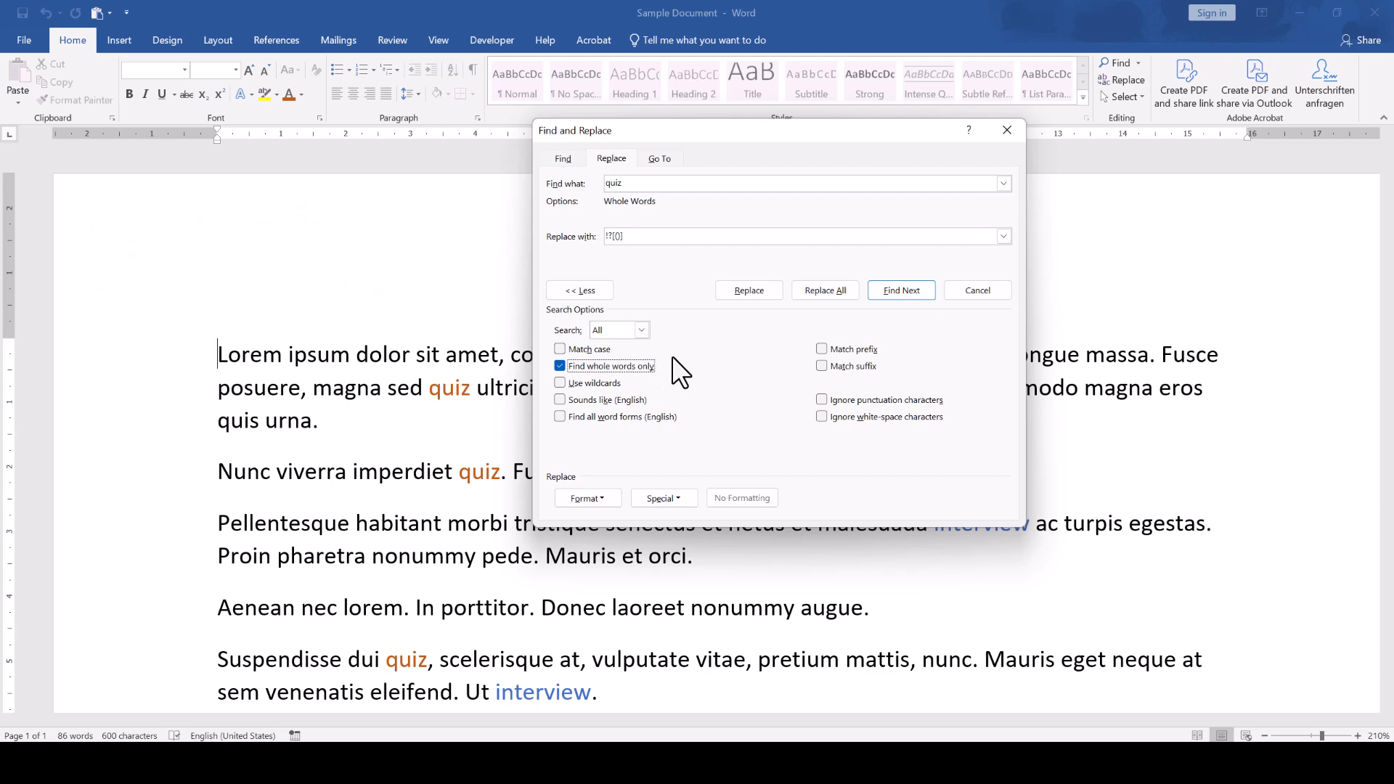
Step: Replace all 'quiz' with the placeholder, then replace all 'interview' with 'quiz'
click(824, 291)
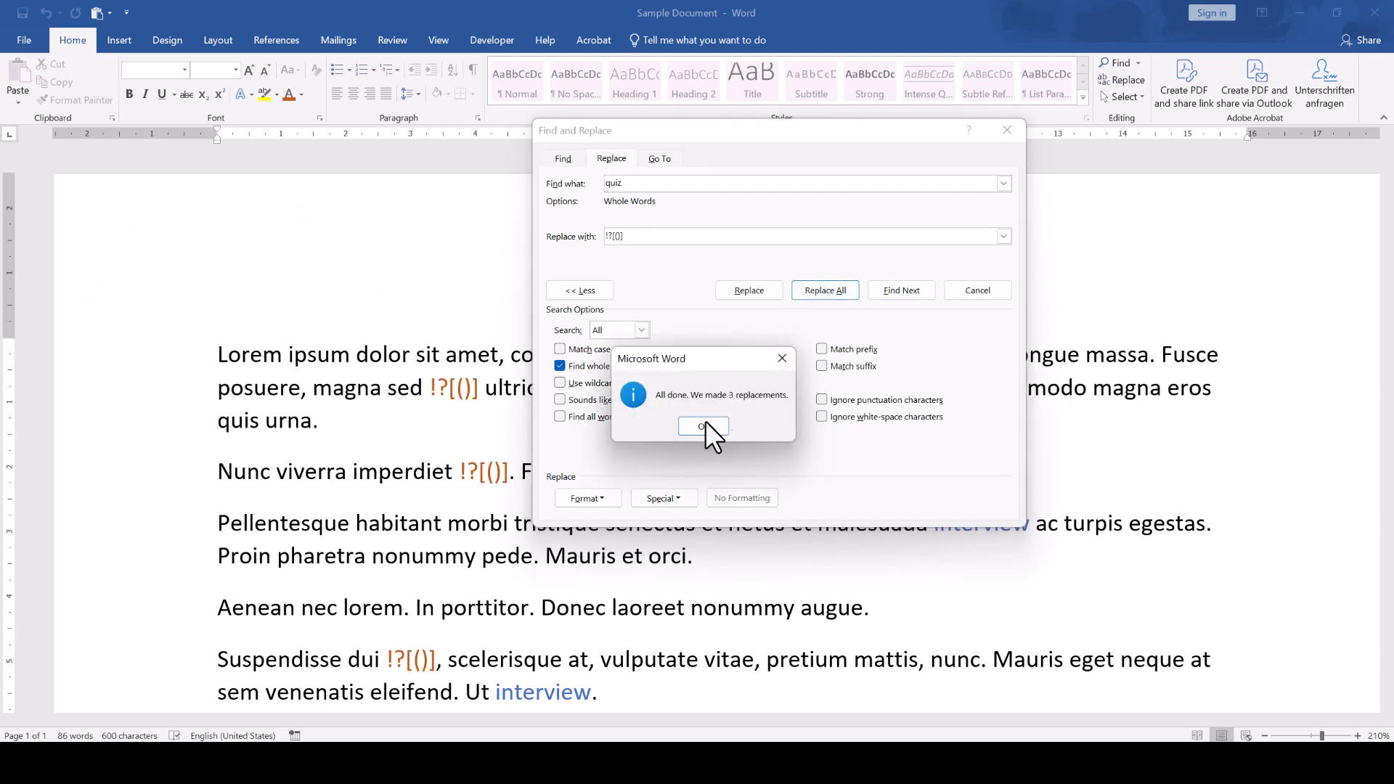
click(703, 426)
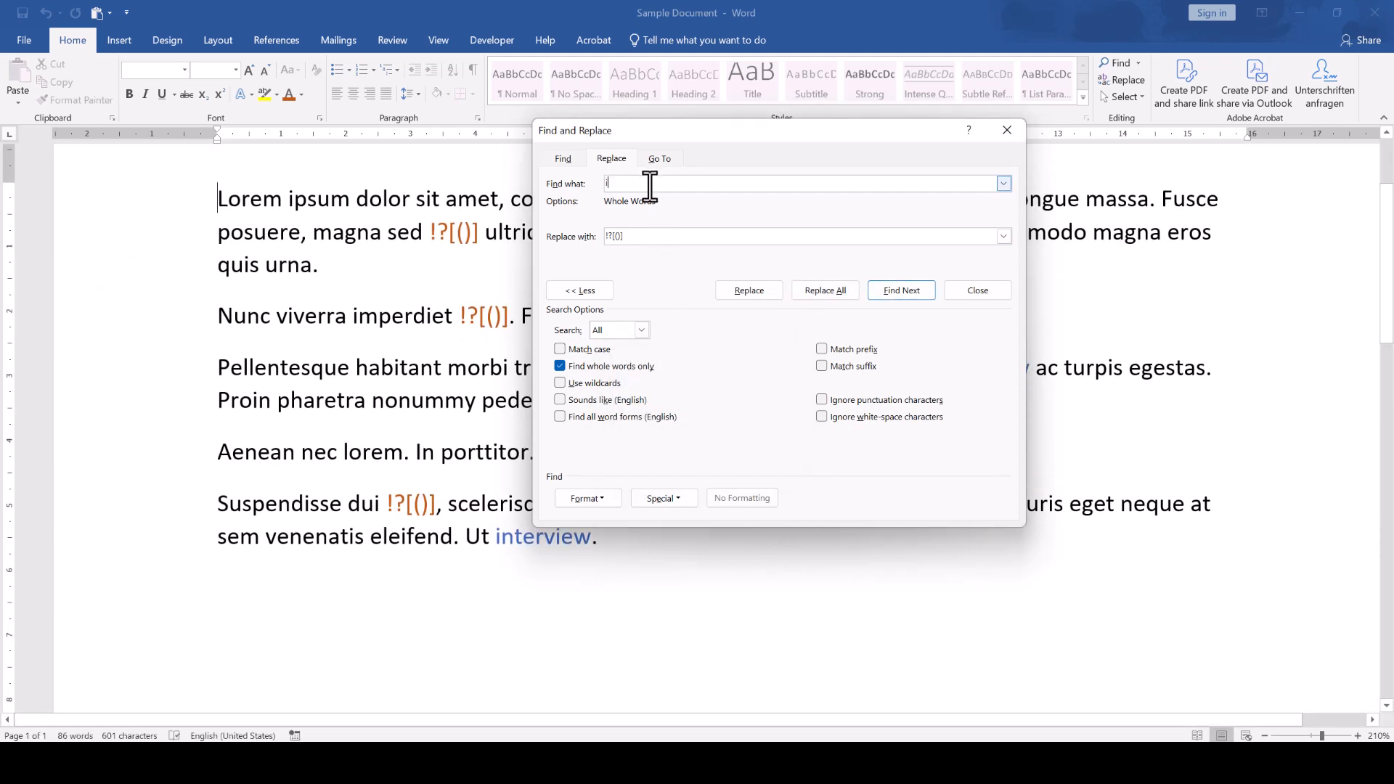
text(interview)
click(808, 235)
text(quiz)
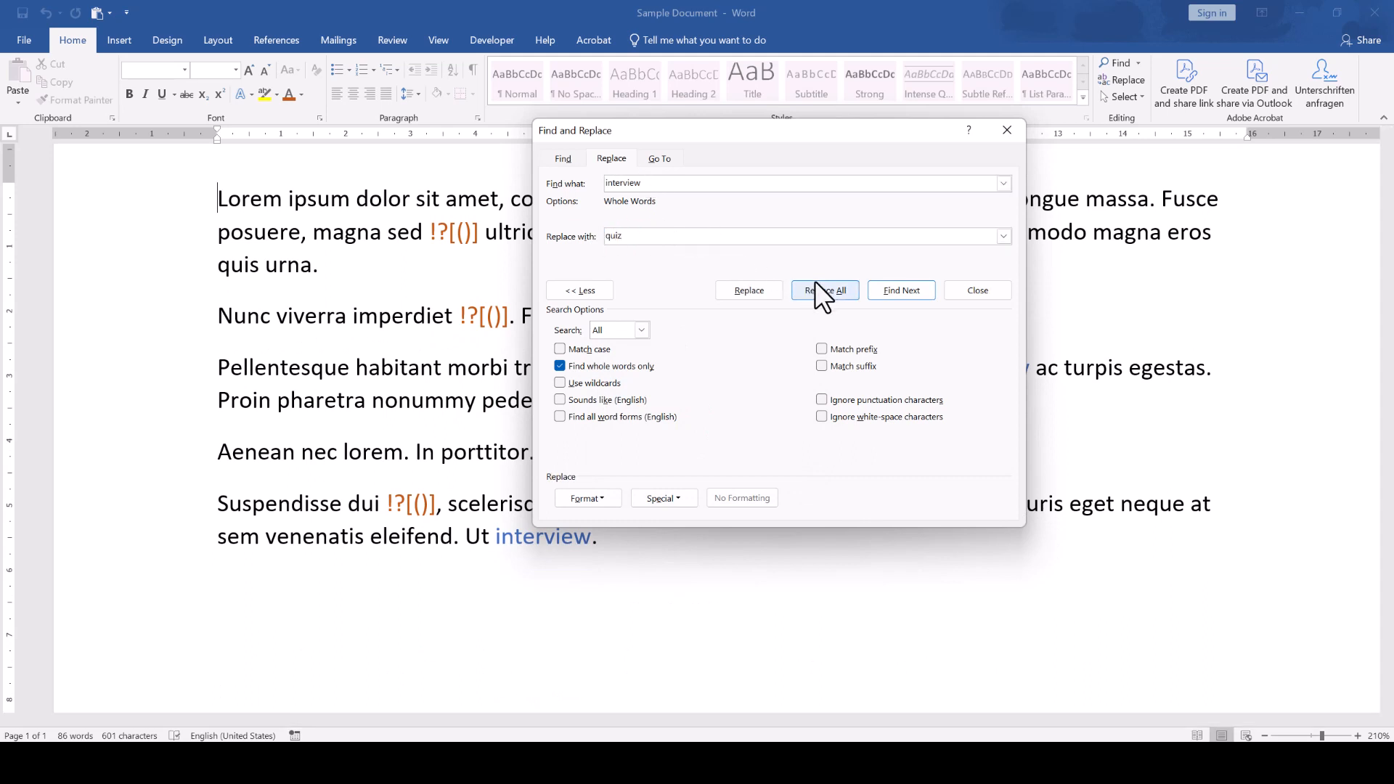
click(824, 291)
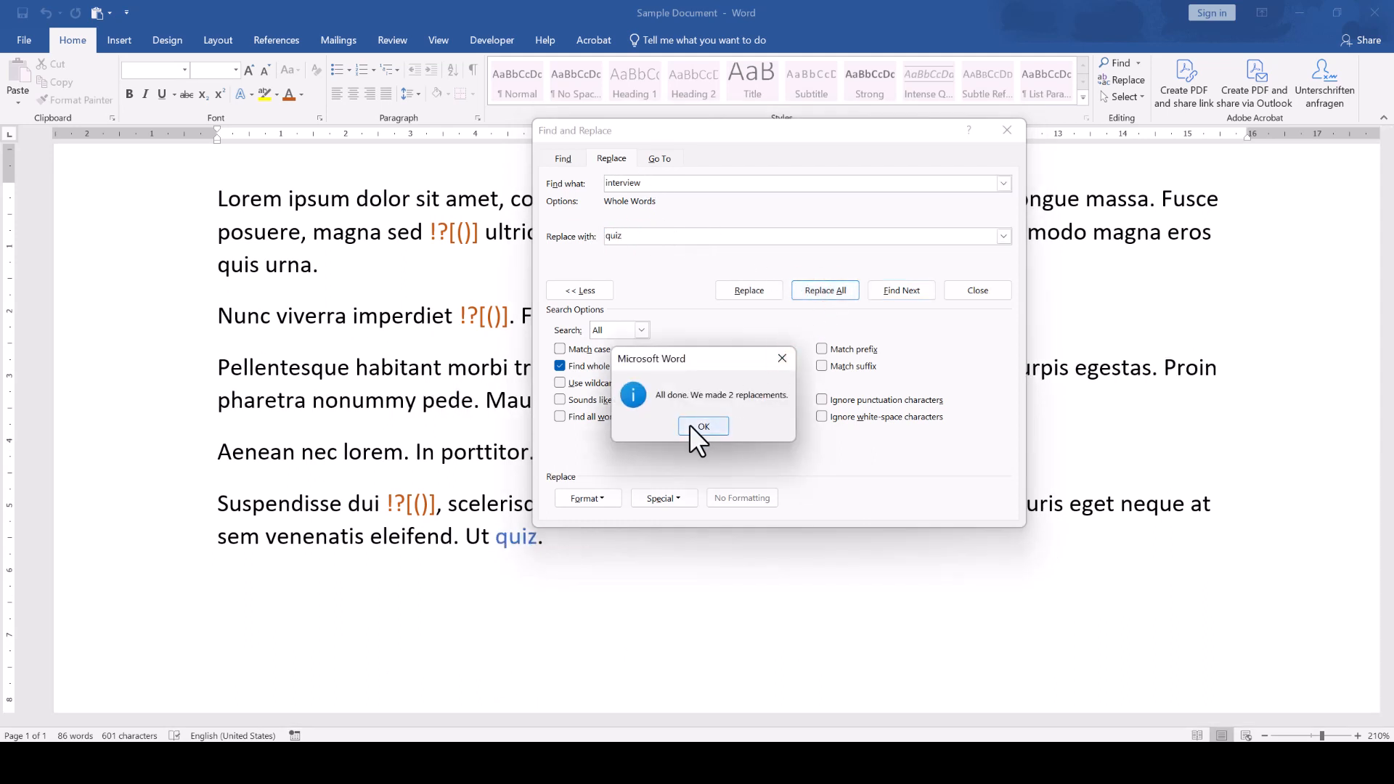
Step: Replace every placeholder with 'interview' and dismiss the dialog, completing the swap
click(703, 426)
text(!?[()
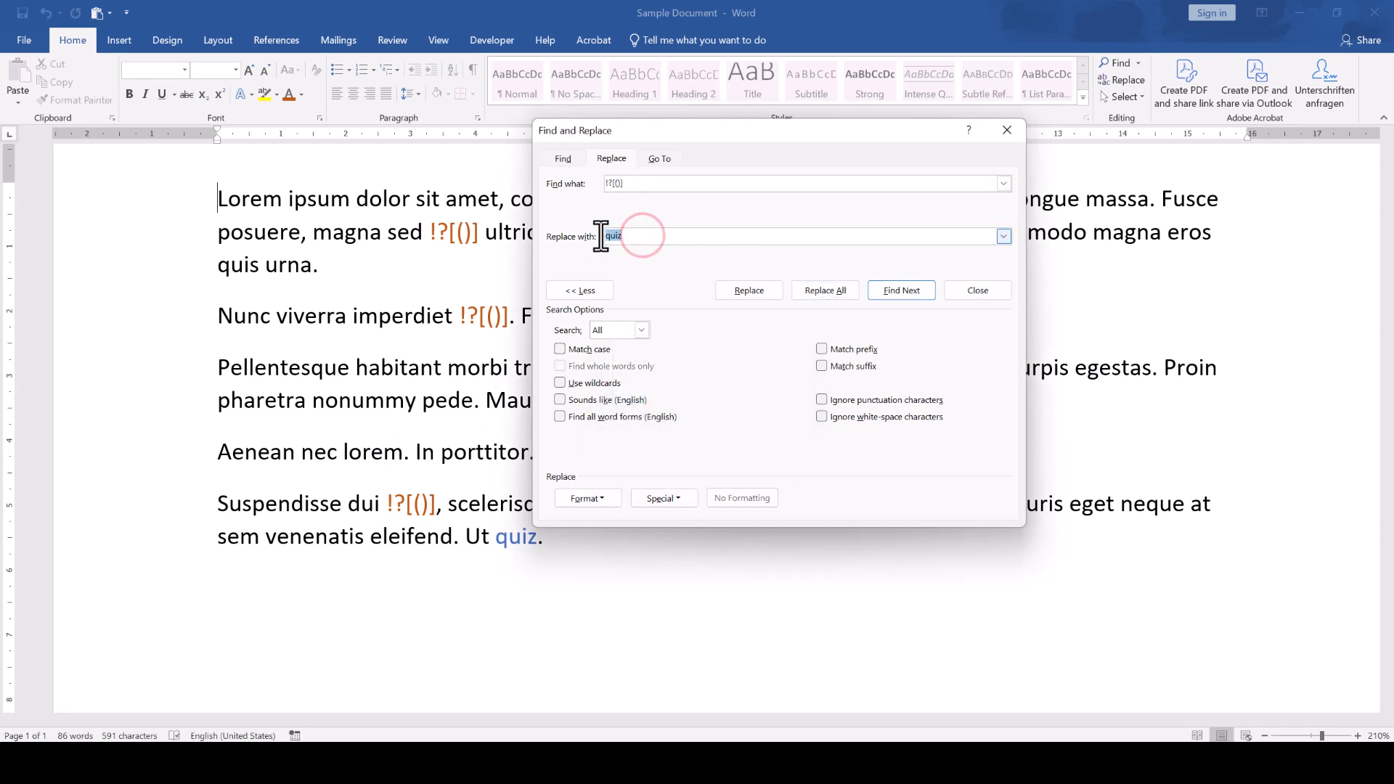
text(interview)
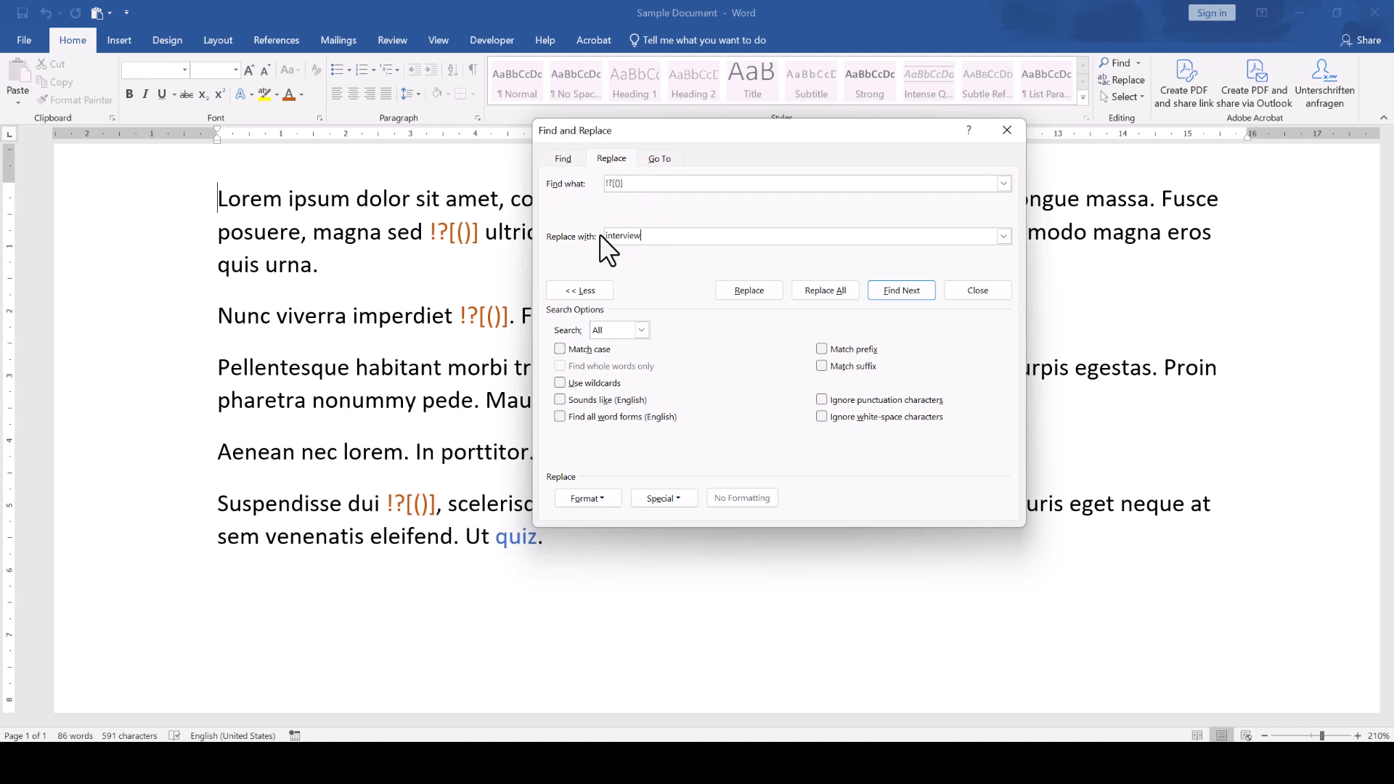
click(824, 291)
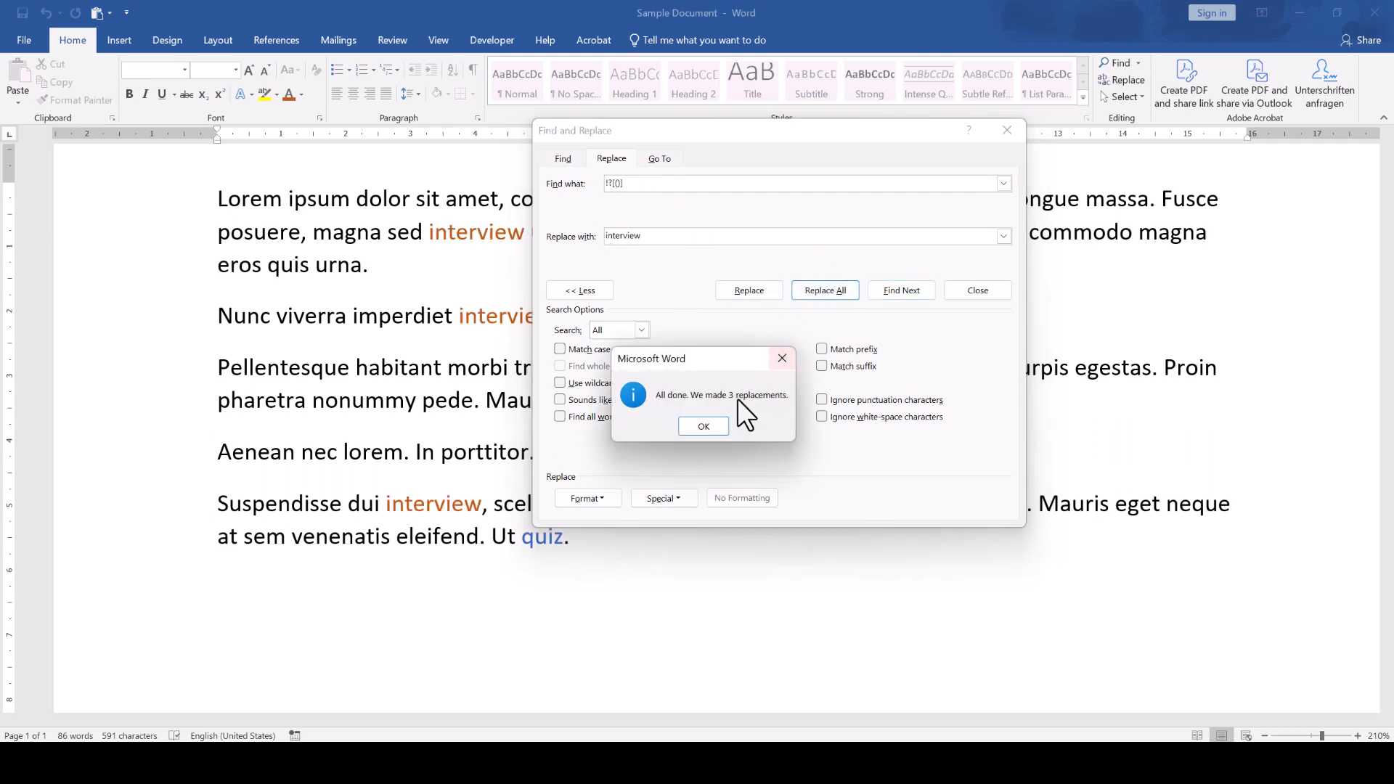
click(703, 426)
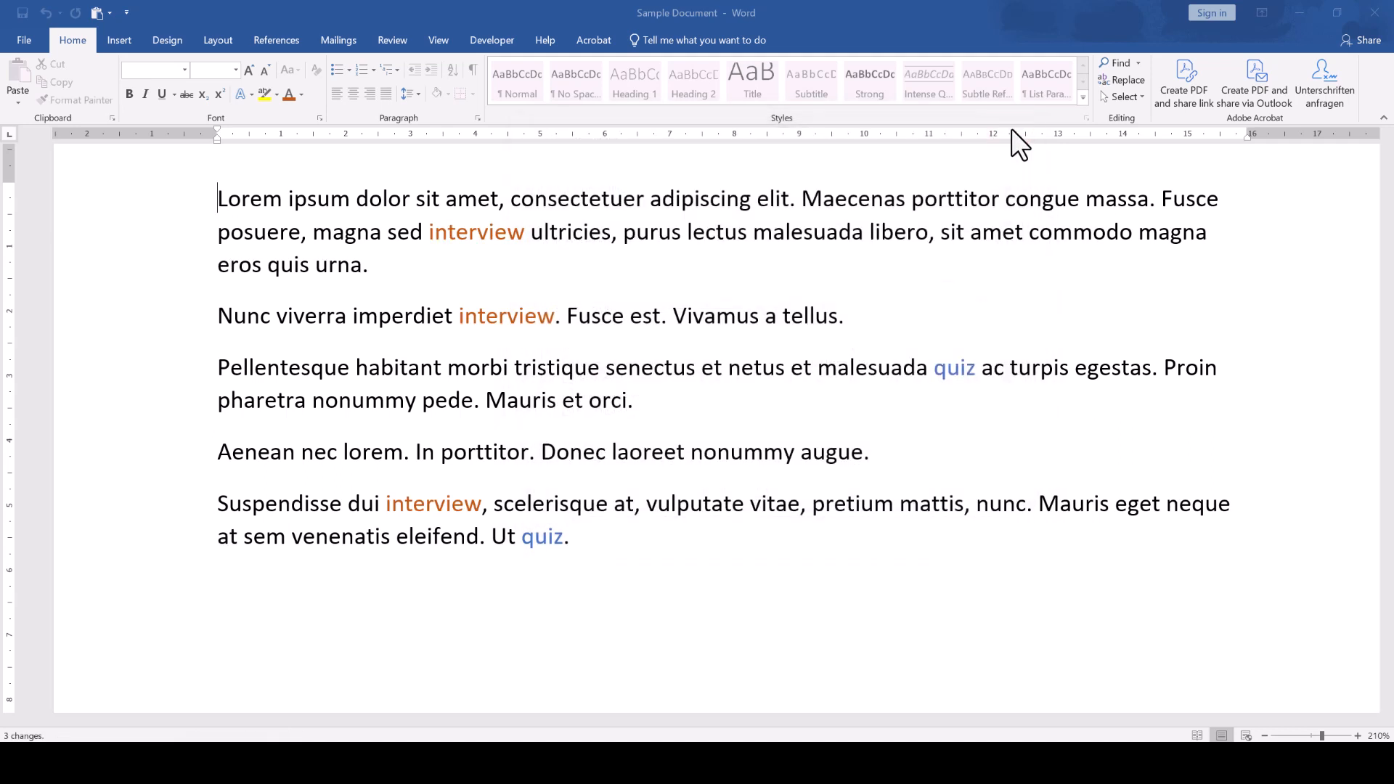